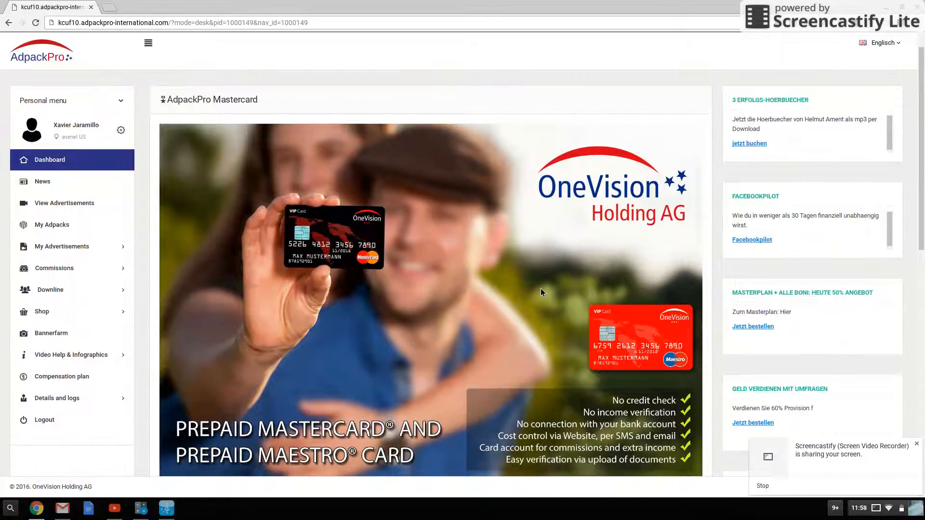
Go to My Adpacks, expand My Advertisements and list all of the account's ads.
{"action": "scroll", "scroll_direction": "down", "scroll_amount": 3}
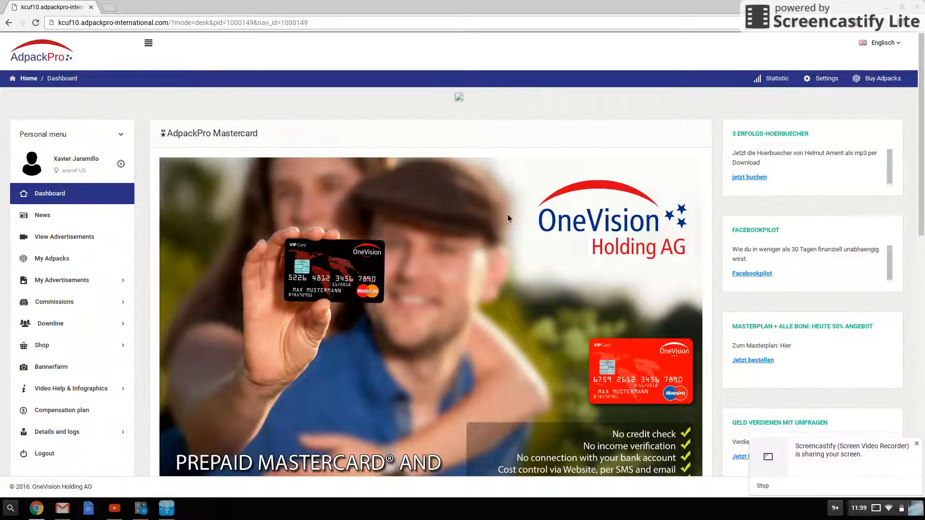
{"action": "mouse_move", "coordinate": [642, 287]}
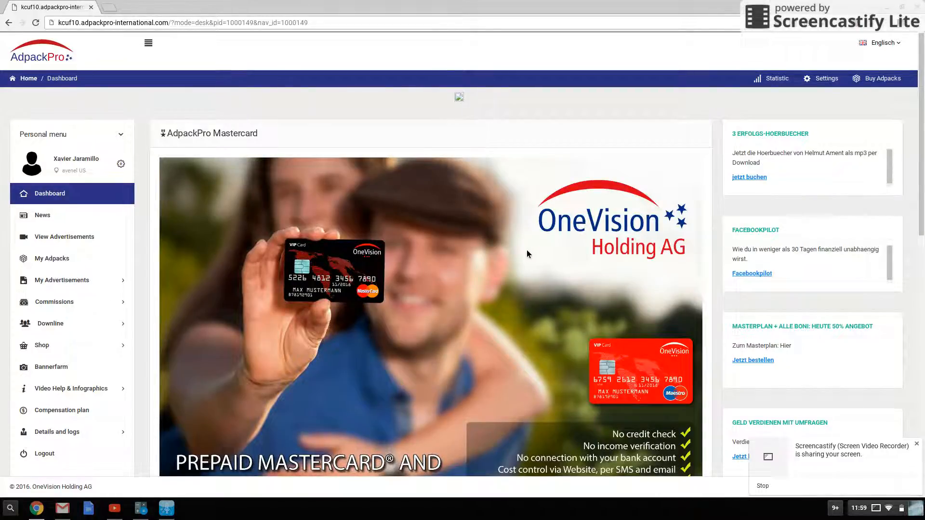
{"action": "scroll", "scroll_direction": "down", "scroll_amount": 3}
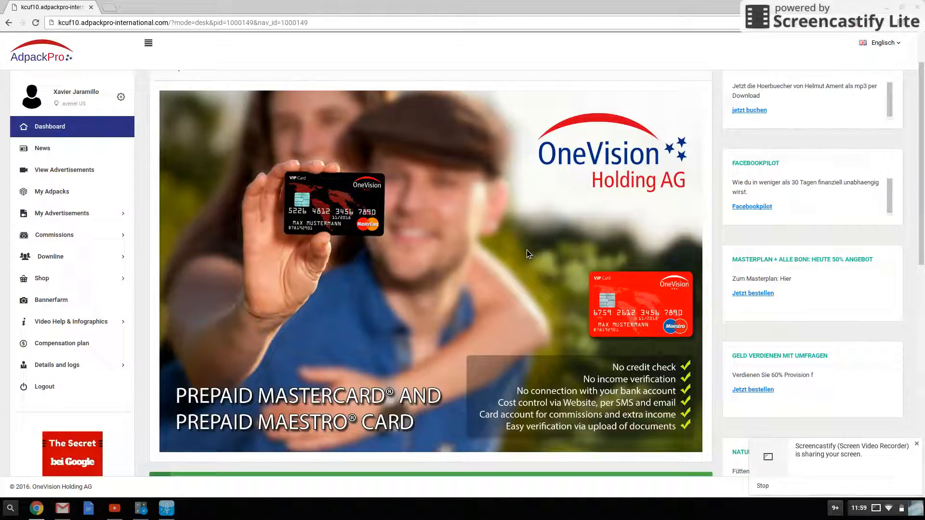
{"action": "mouse_move", "coordinate": [312, 208]}
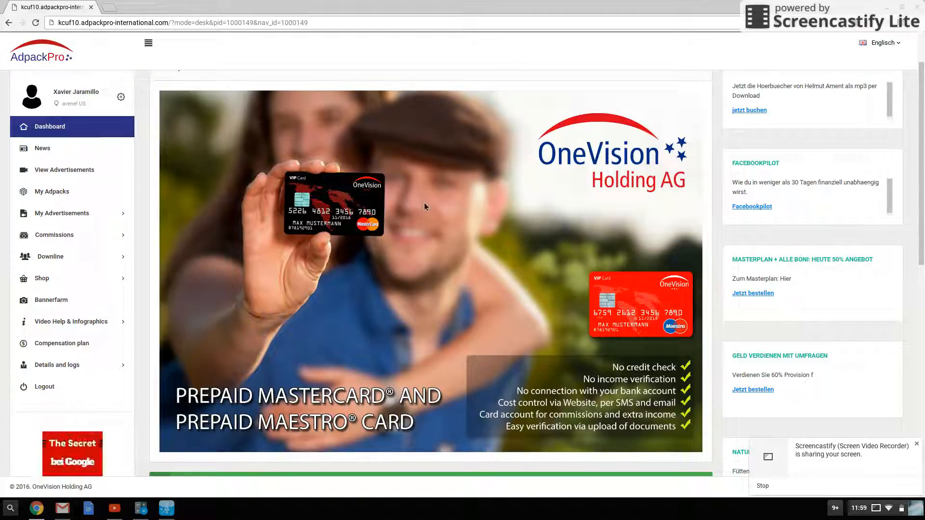
{"action": "mouse_move", "coordinate": [421, 227]}
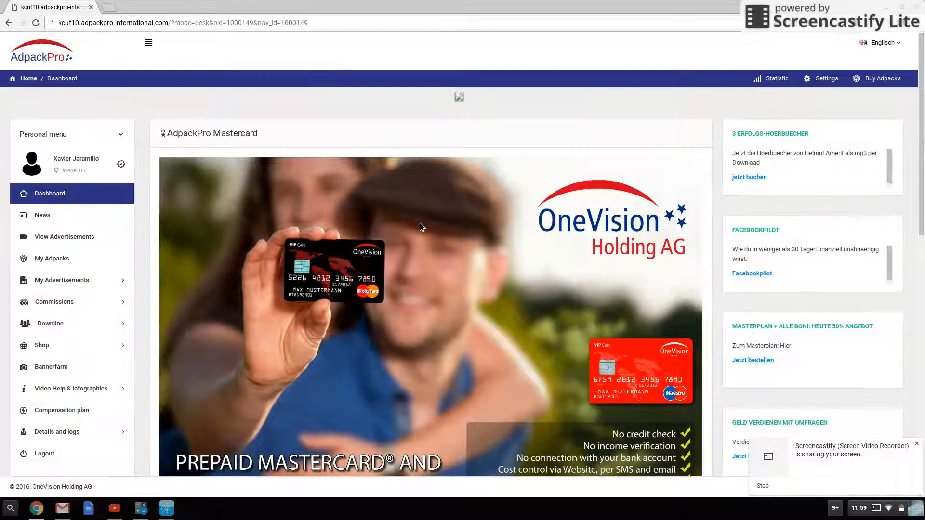
{"action": "scroll", "scroll_direction": "down", "scroll_amount": 3}
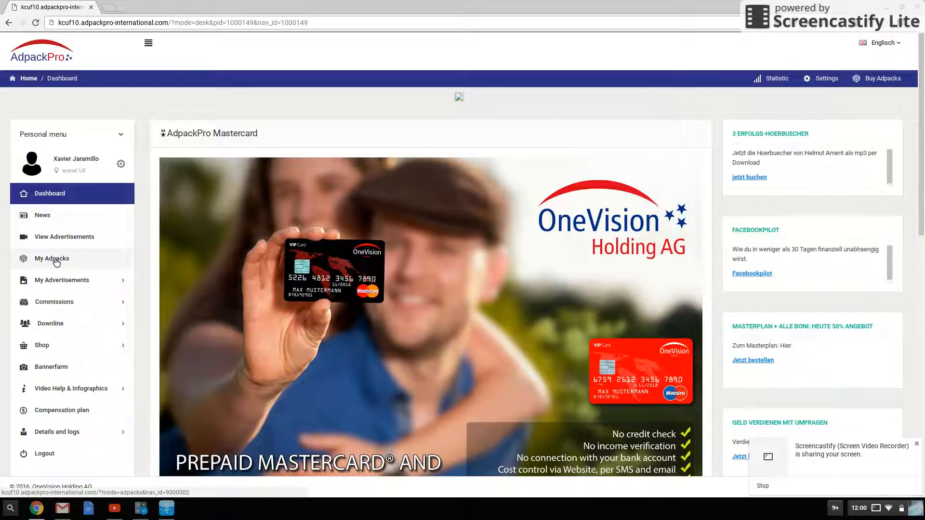
{"action": "left_click", "coordinate": [52, 259]}
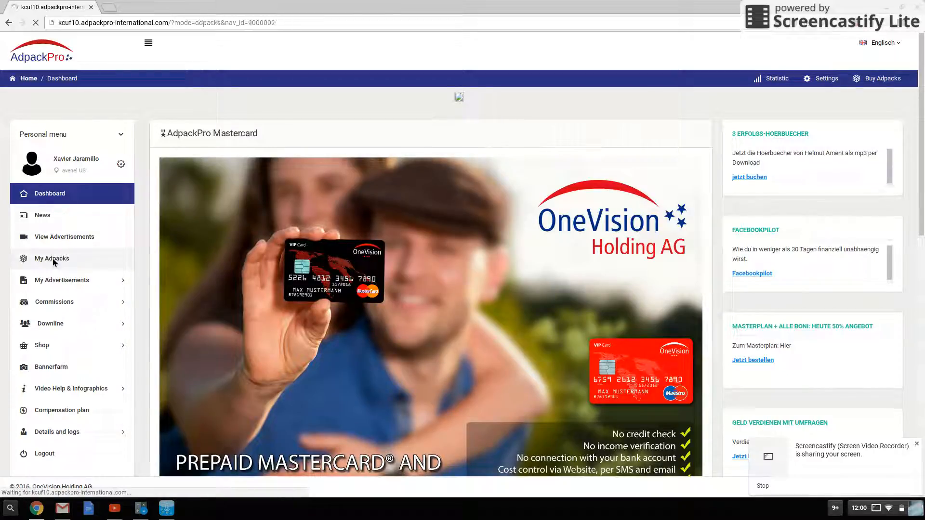
{"action": "left_click", "coordinate": [52, 259]}
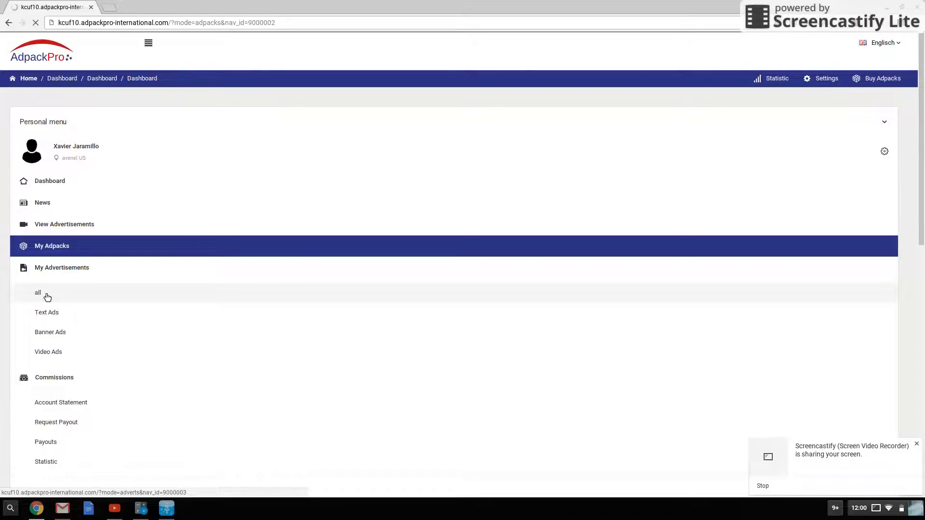
{"action": "left_click", "coordinate": [38, 292]}
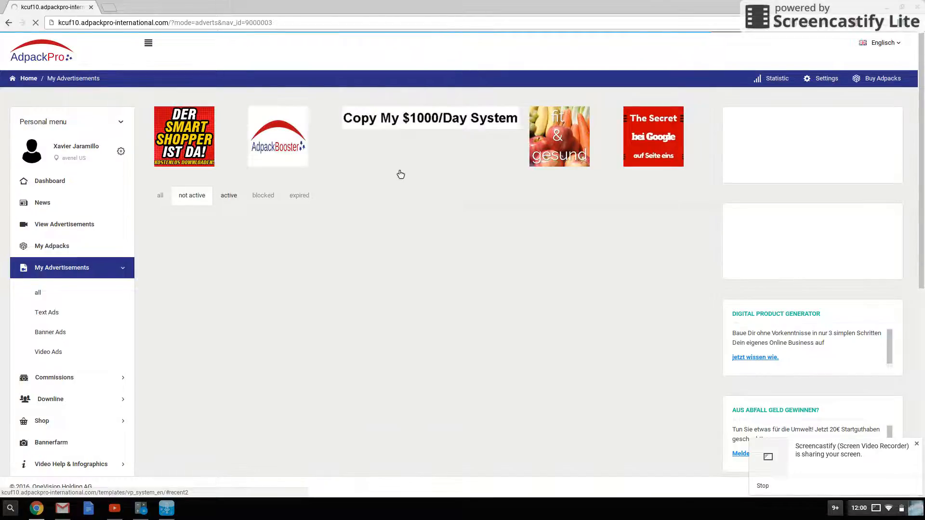
Filter the advertisement list to active ads only.
{"action": "left_click", "coordinate": [228, 196]}
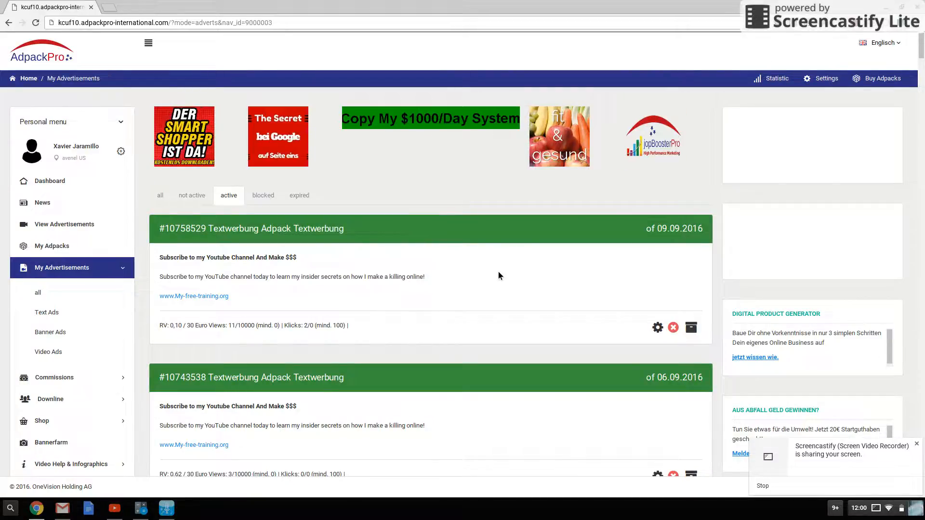
{"action": "mouse_move", "coordinate": [272, 298]}
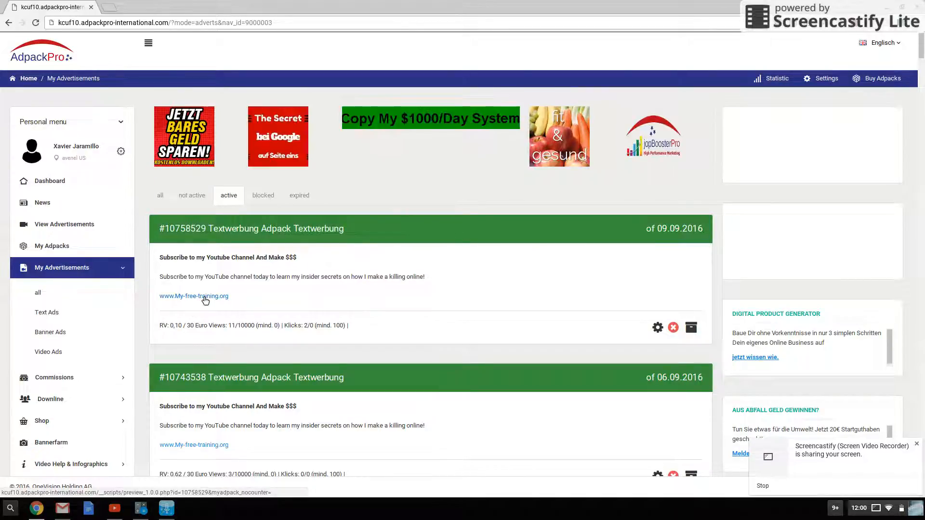
{"action": "scroll", "scroll_direction": "down", "scroll_amount": 3}
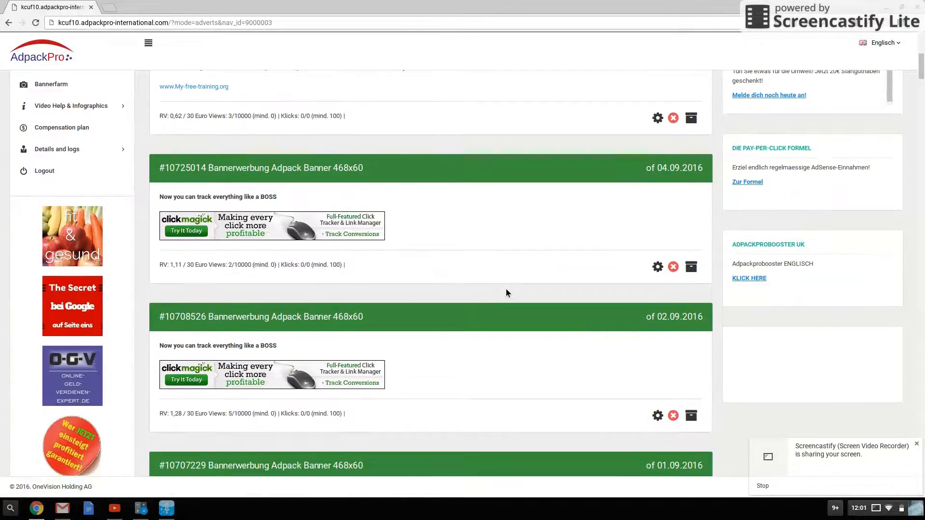
{"action": "scroll", "scroll_direction": "down", "scroll_amount": 3}
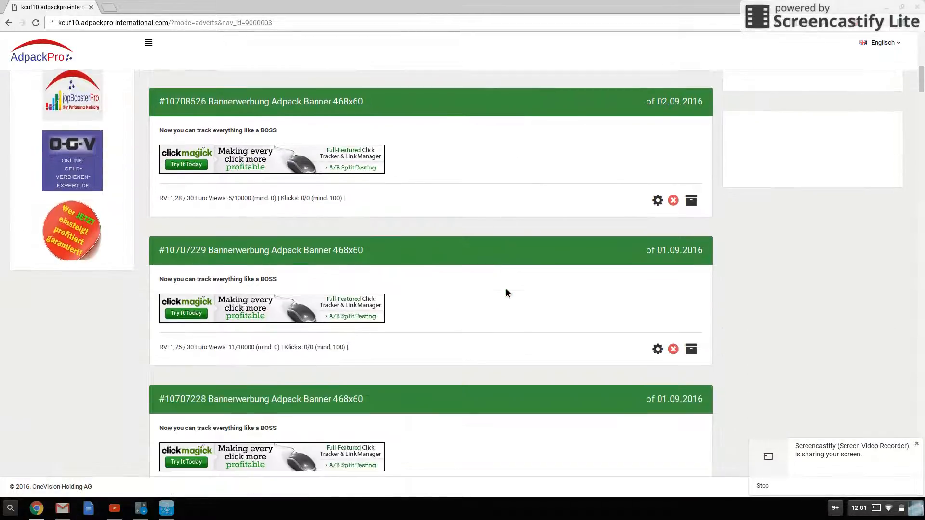
{"action": "scroll", "scroll_direction": "down", "scroll_amount": 3}
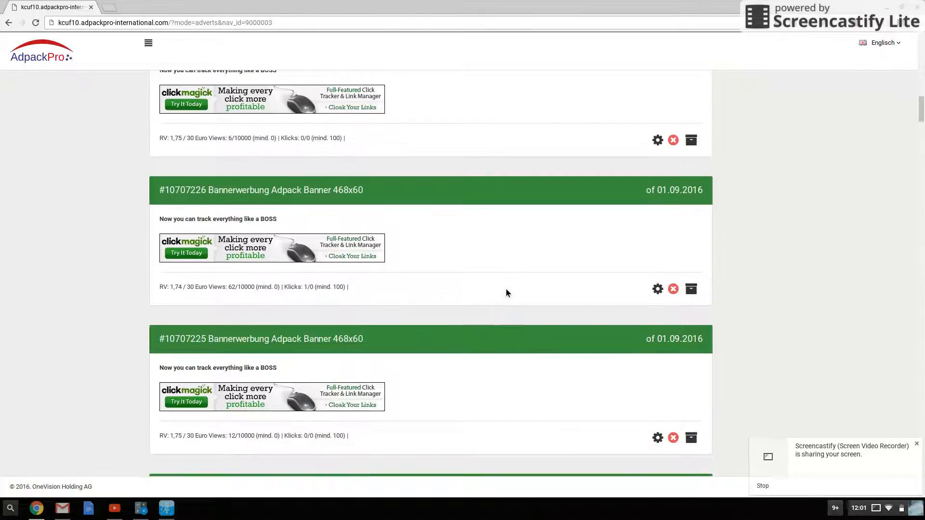
{"action": "scroll", "scroll_direction": "down", "scroll_amount": 3}
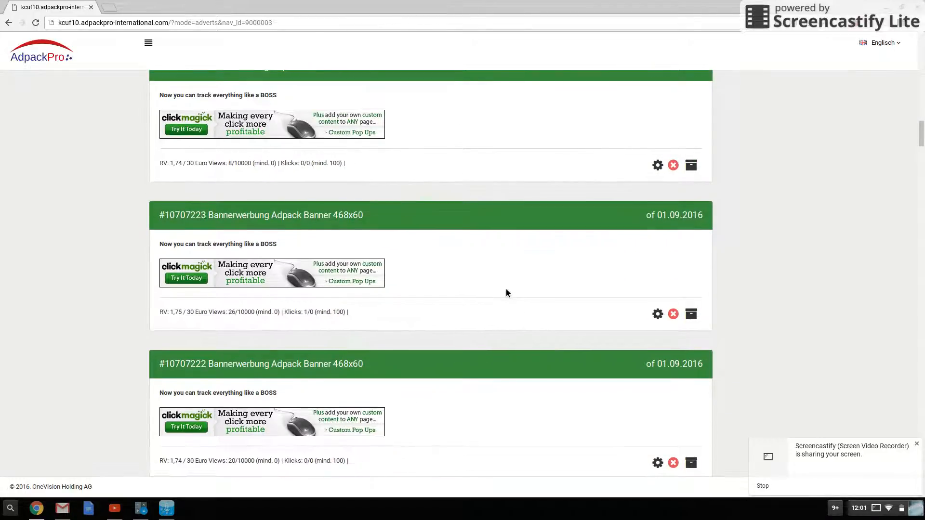
{"action": "scroll", "scroll_direction": "down", "scroll_amount": 3}
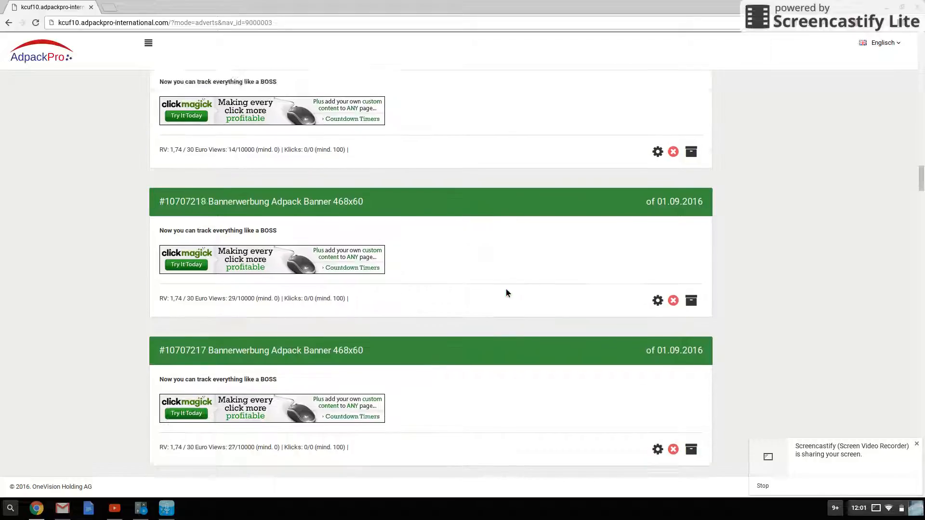
{"action": "scroll", "scroll_direction": "down", "scroll_amount": 3}
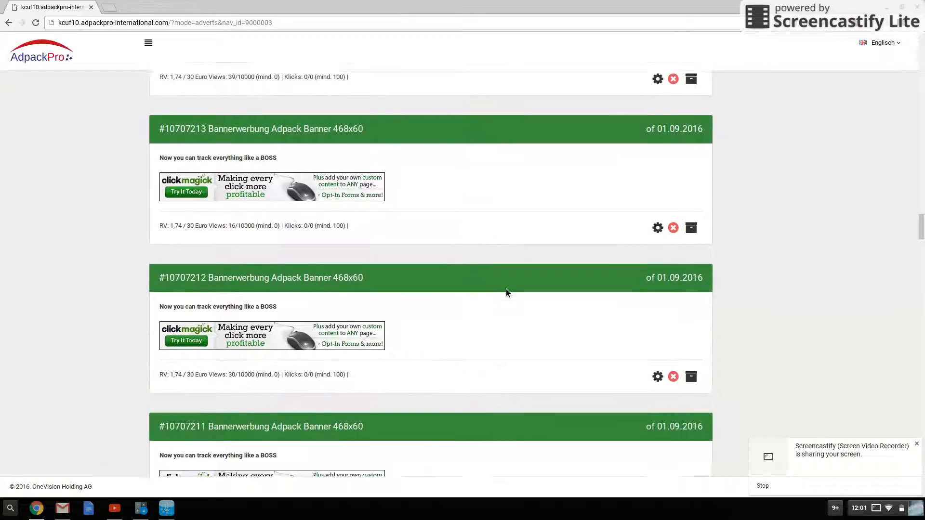
{"action": "scroll", "scroll_direction": "down", "scroll_amount": 3}
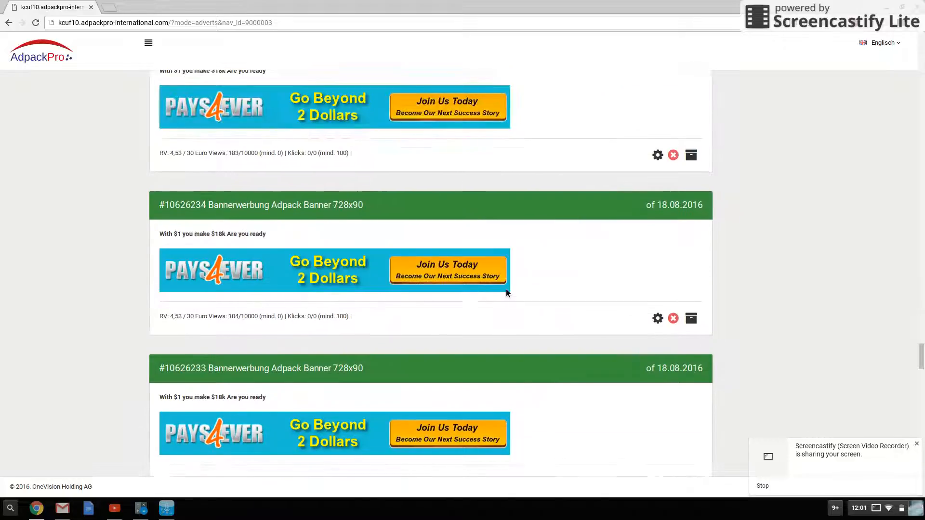
{"action": "scroll", "scroll_direction": "down", "scroll_amount": 3}
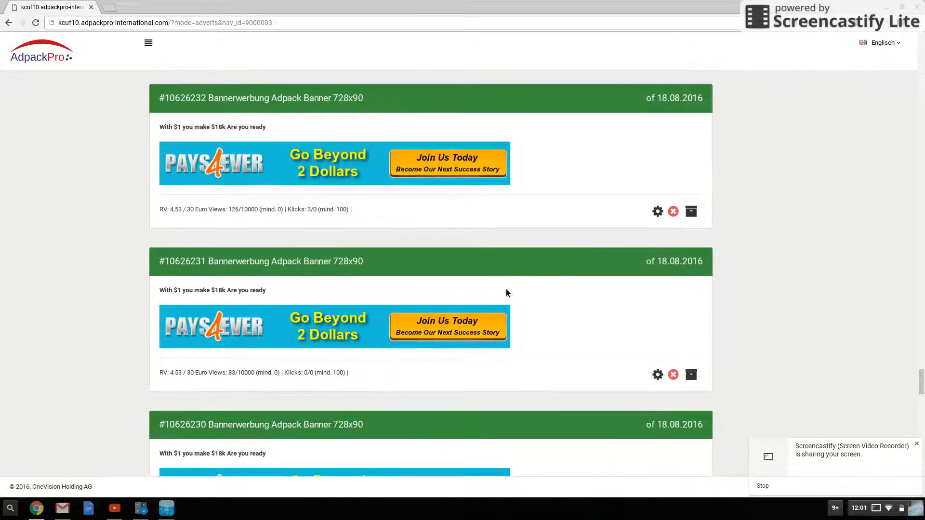
{"action": "scroll", "scroll_direction": "down", "scroll_amount": 3}
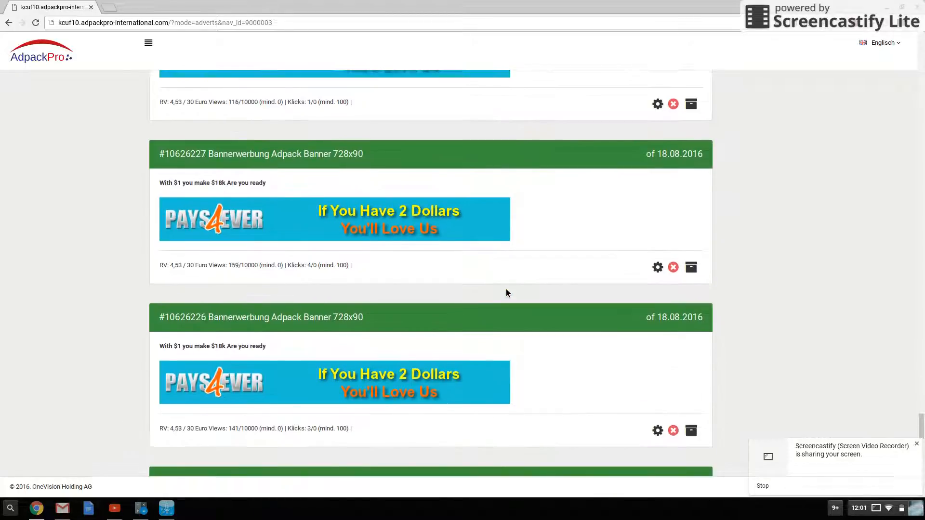
{"action": "scroll", "scroll_direction": "down", "scroll_amount": 3}
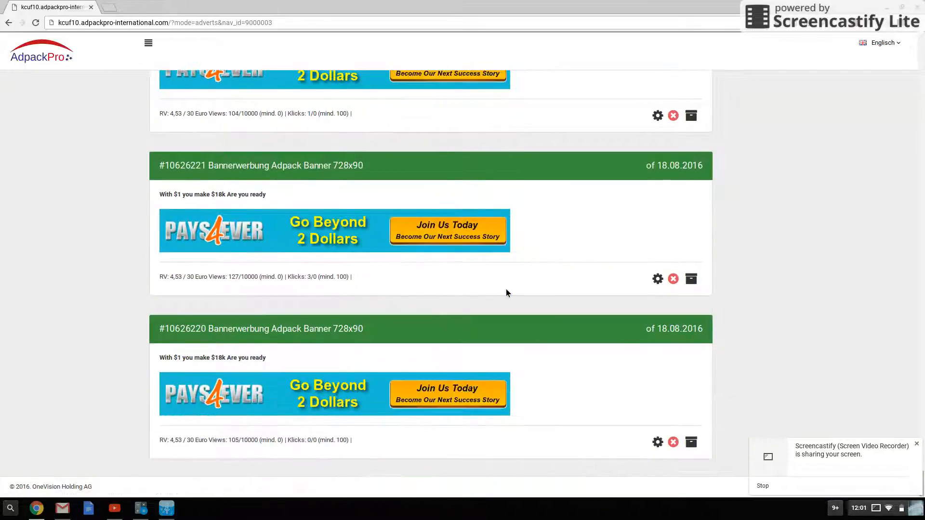
{"action": "scroll", "scroll_direction": "down", "scroll_amount": 3}
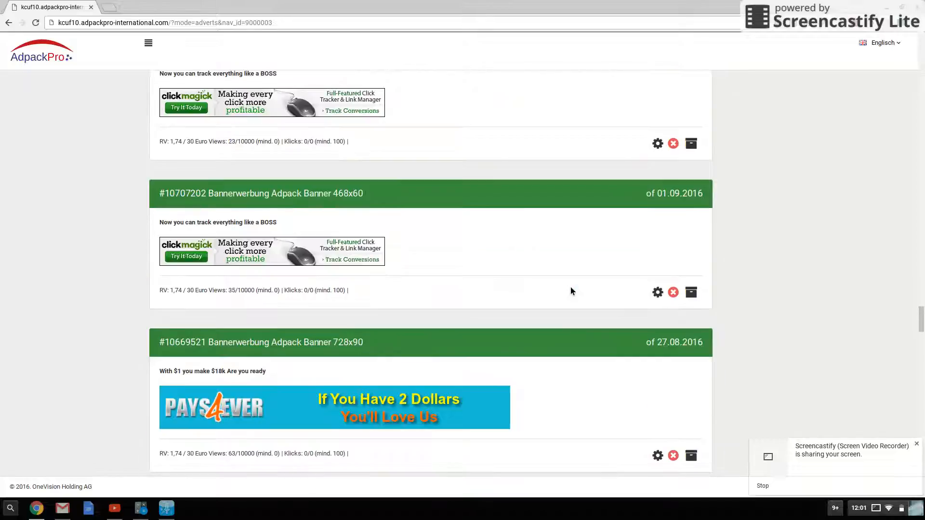
{"action": "scroll", "scroll_direction": "down", "scroll_amount": 3}
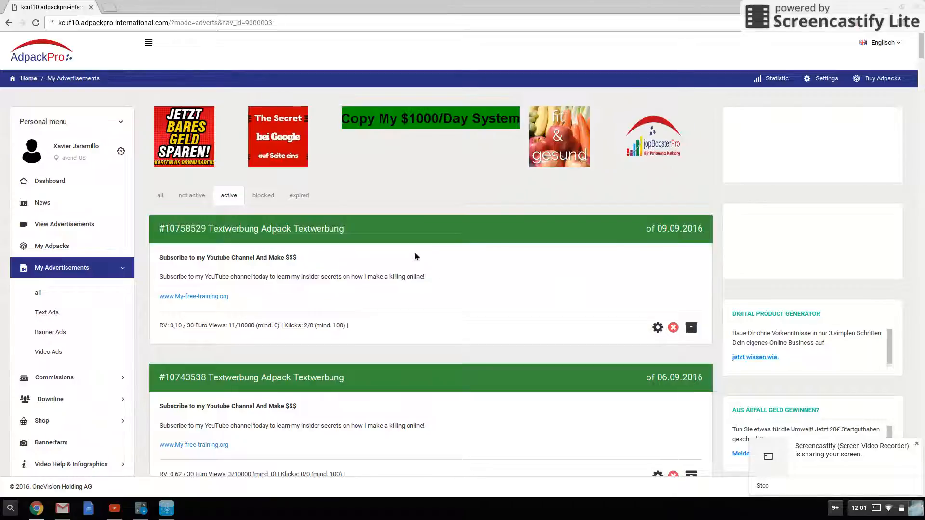
Return to the Dashboard and scroll to the stats tiles: 4490.00 points, 5,598 € commission, 50 adpacks.
{"action": "left_click", "coordinate": [49, 180]}
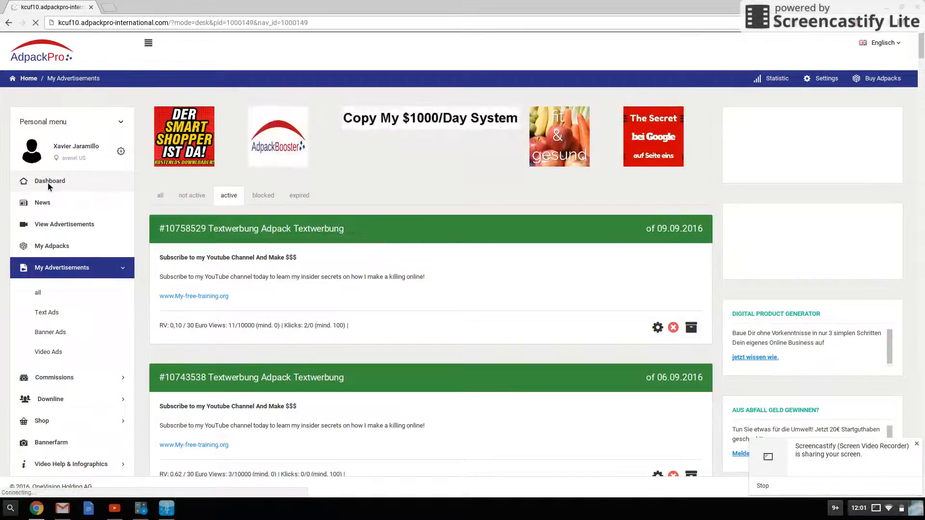
{"action": "left_click", "coordinate": [49, 180]}
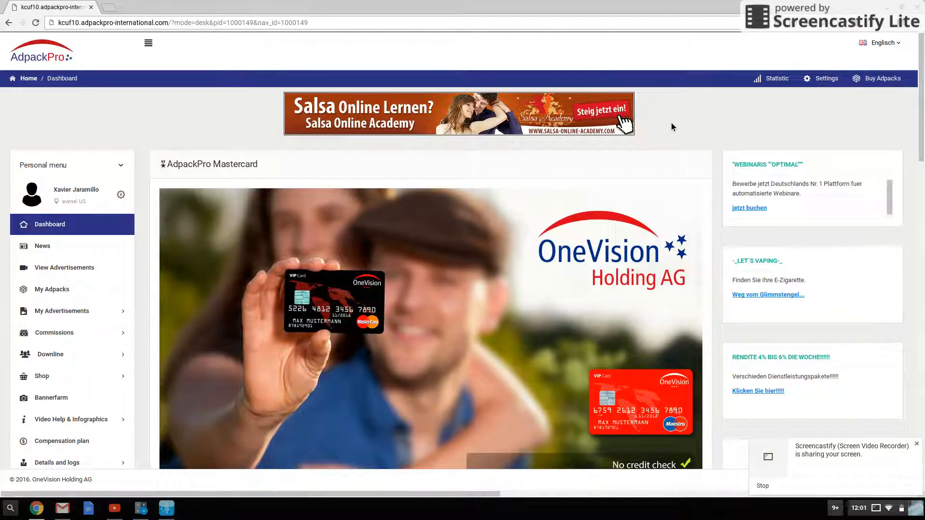
{"action": "scroll", "scroll_direction": "down", "scroll_amount": 3}
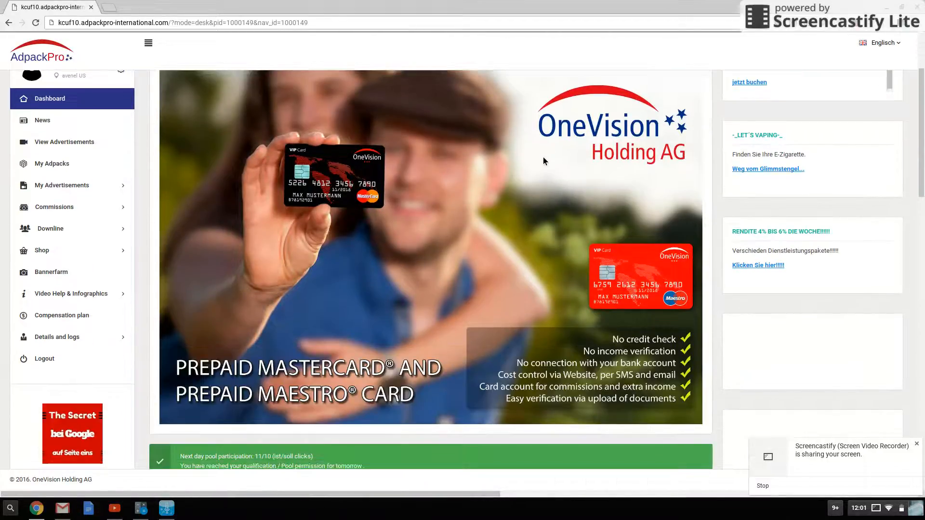
{"action": "scroll", "scroll_direction": "down", "scroll_amount": 3}
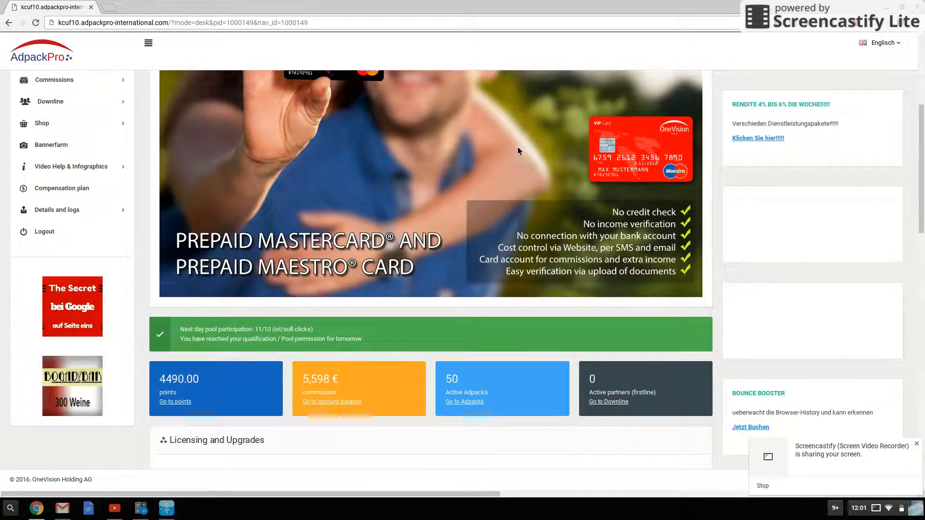